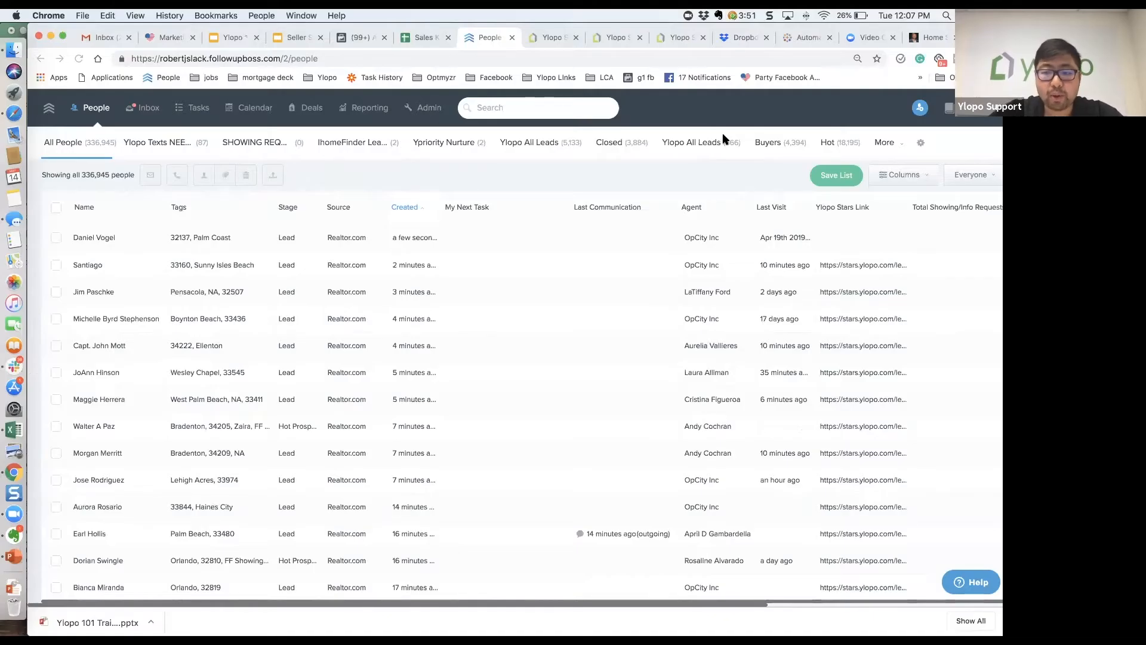
mouse_move(411, 252)
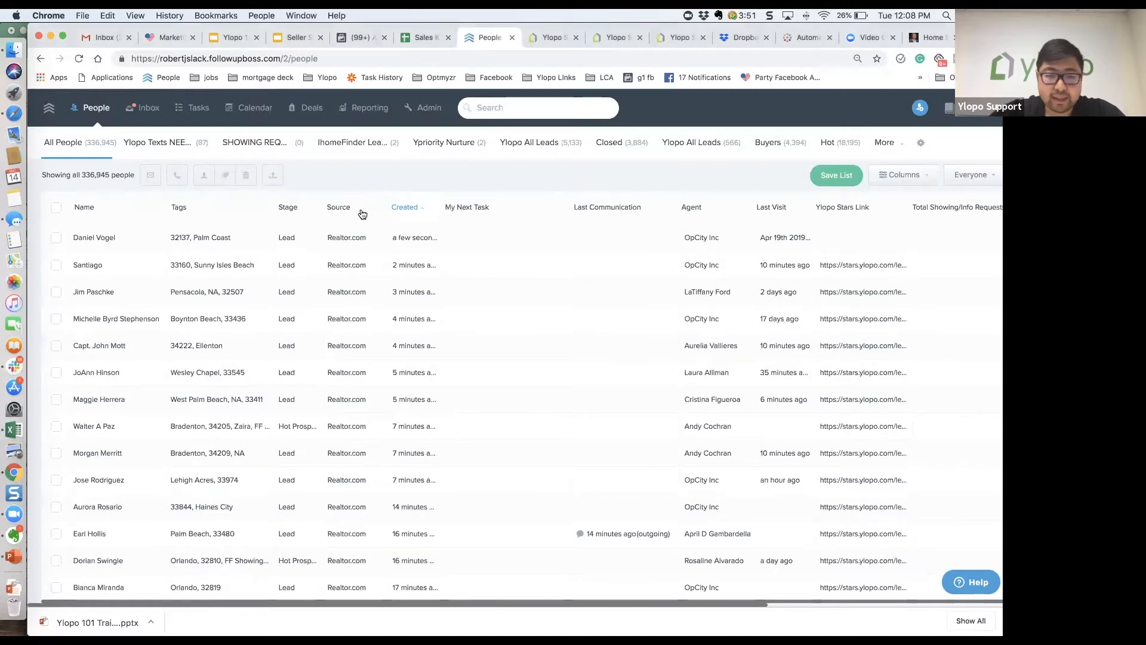
mouse_move(522, 274)
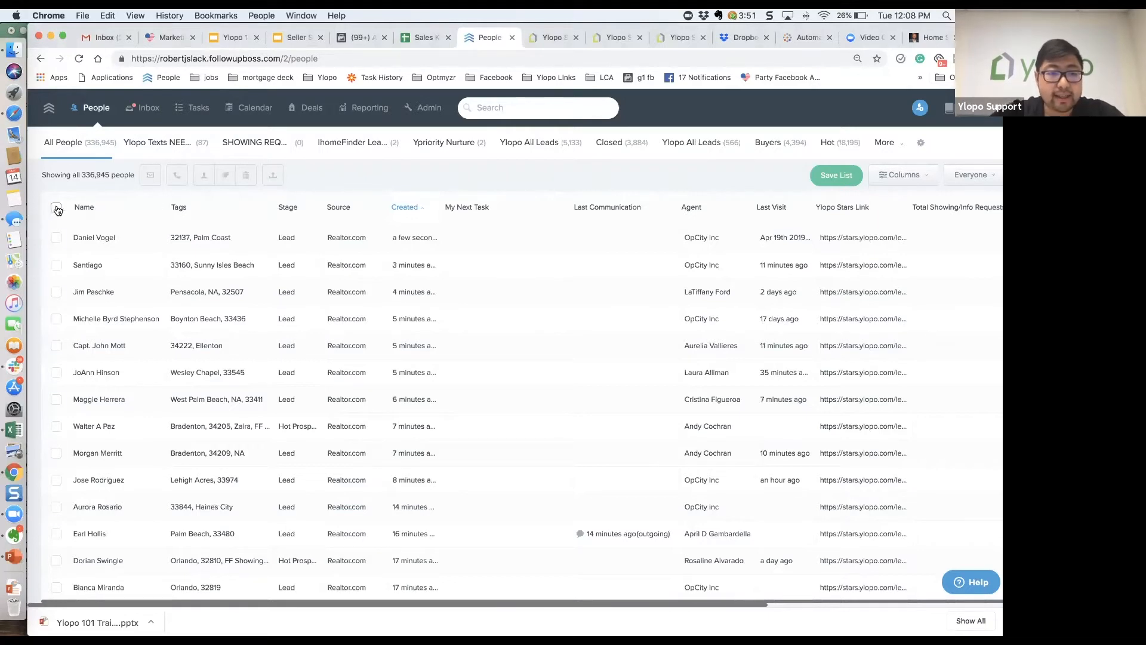
Select every person in the People list, then clear that selection again
left_click(56, 209)
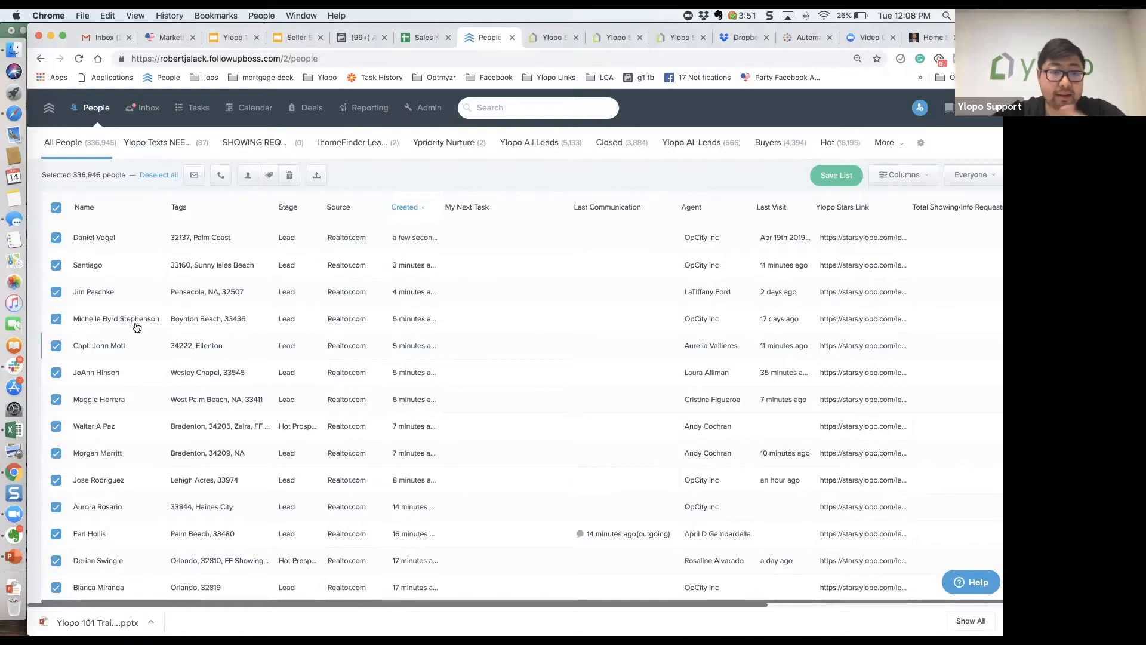
mouse_move(220, 175)
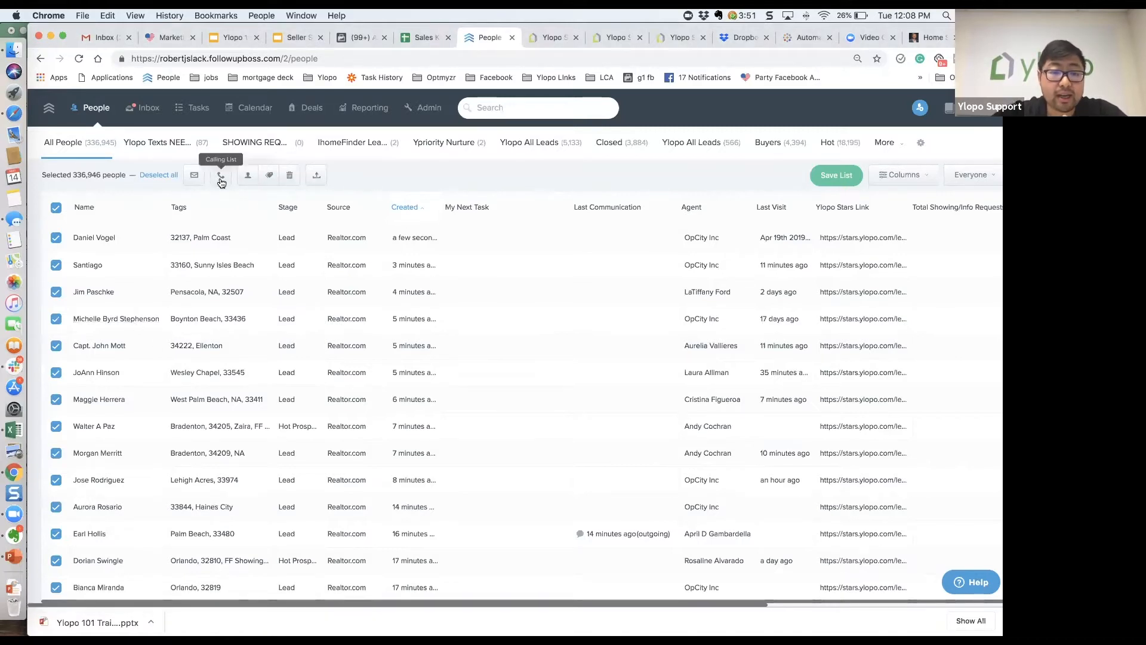
mouse_move(269, 175)
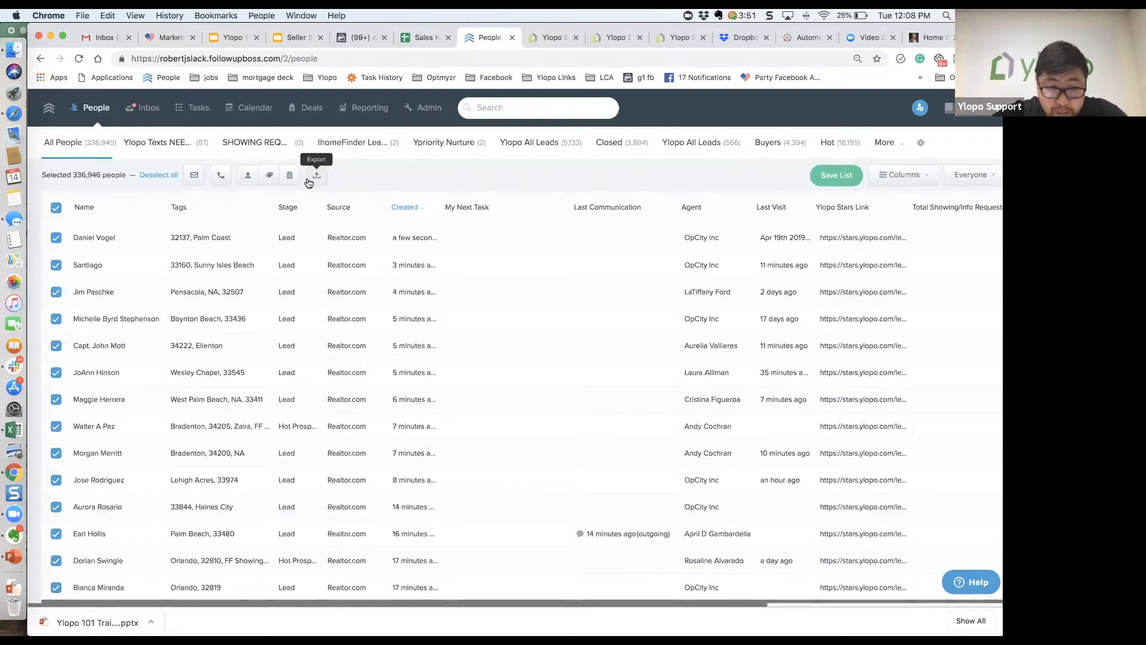
left_click(159, 175)
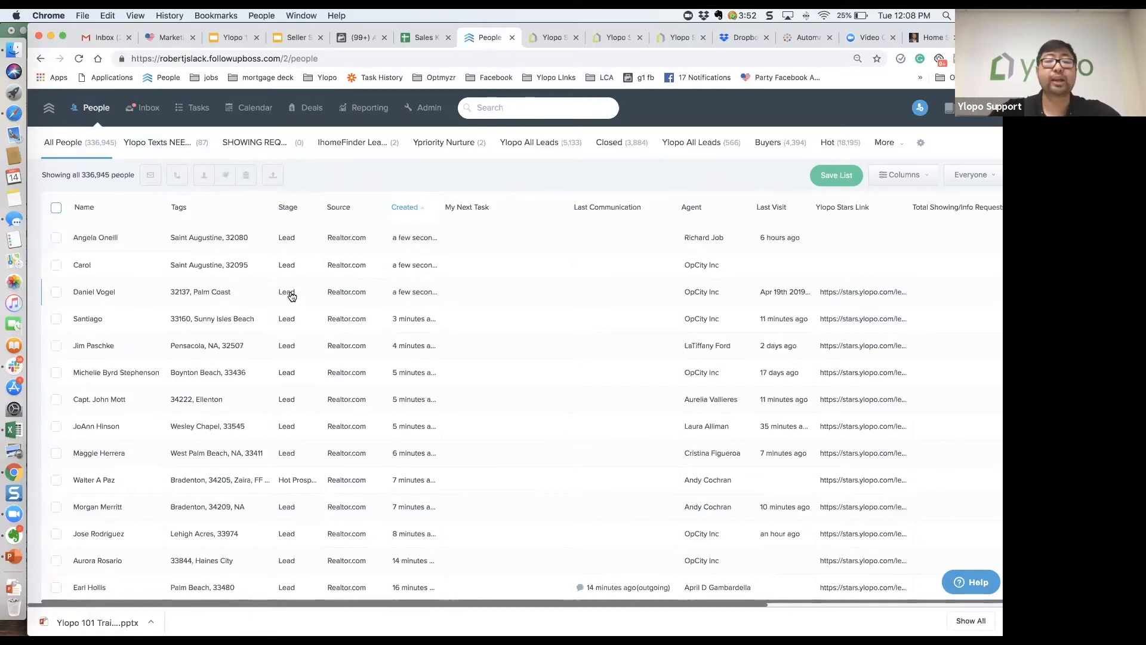
Toggle the Source column filter a few times, leaving its Include/Exclude popup open
left_click(378, 207)
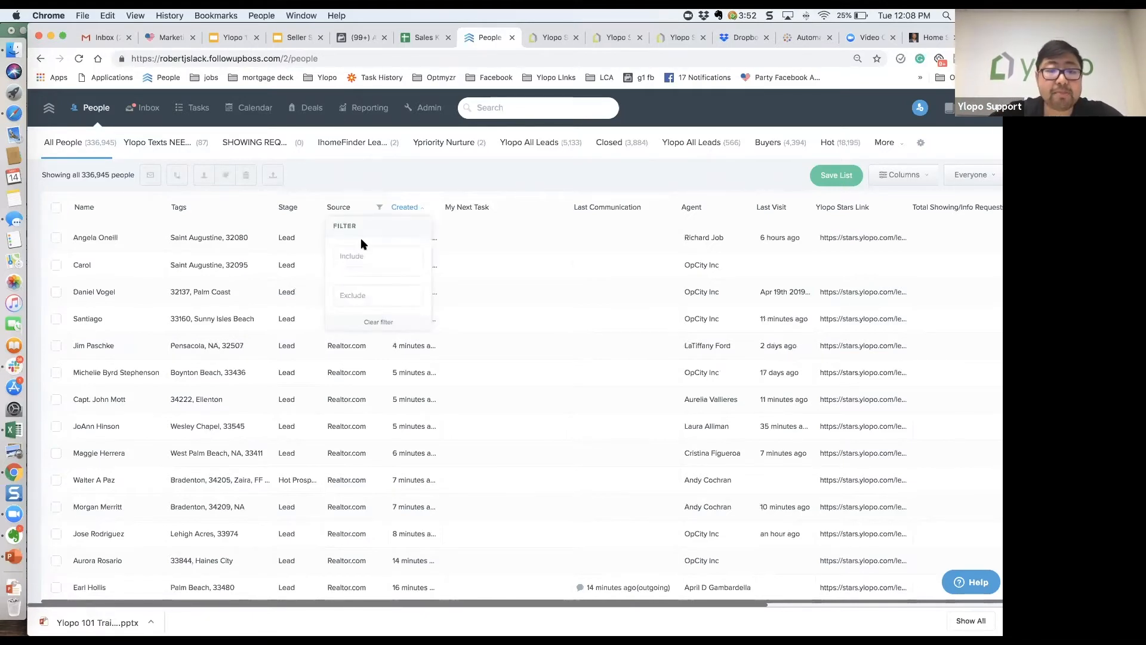
left_click(375, 206)
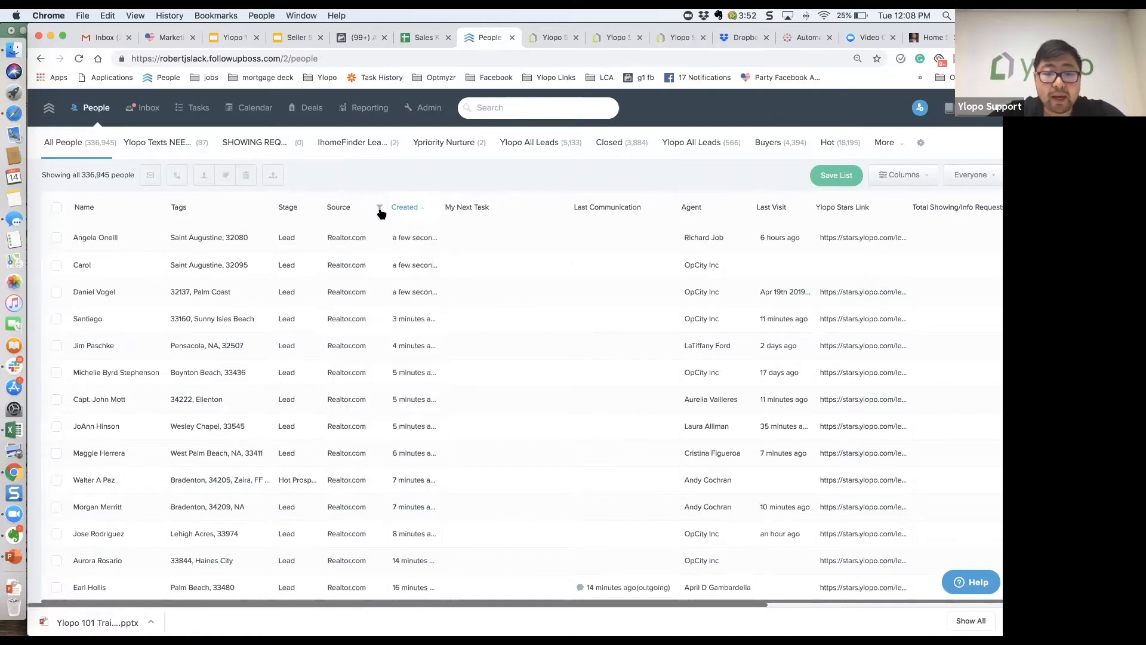
left_click(380, 209)
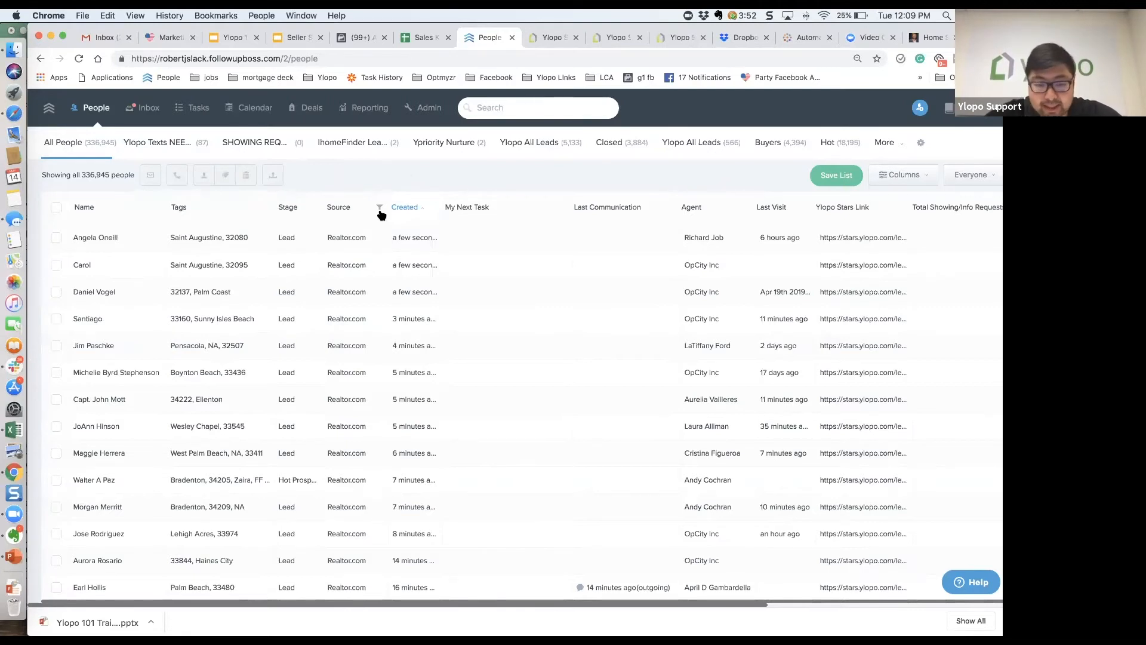
left_click(380, 207)
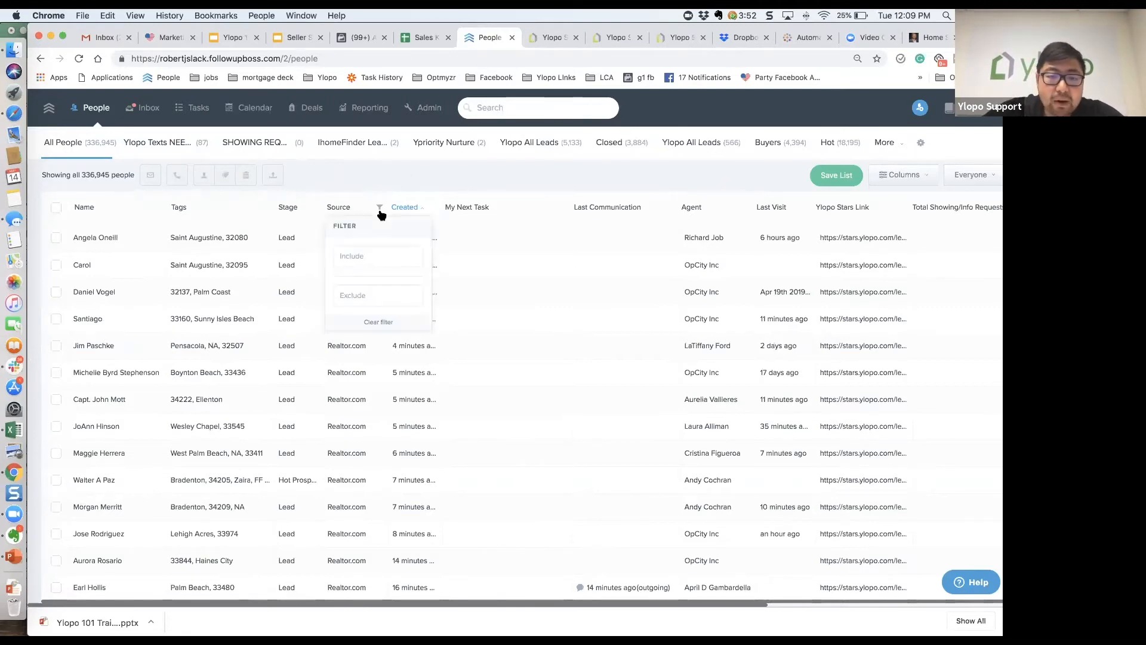
left_click(378, 256)
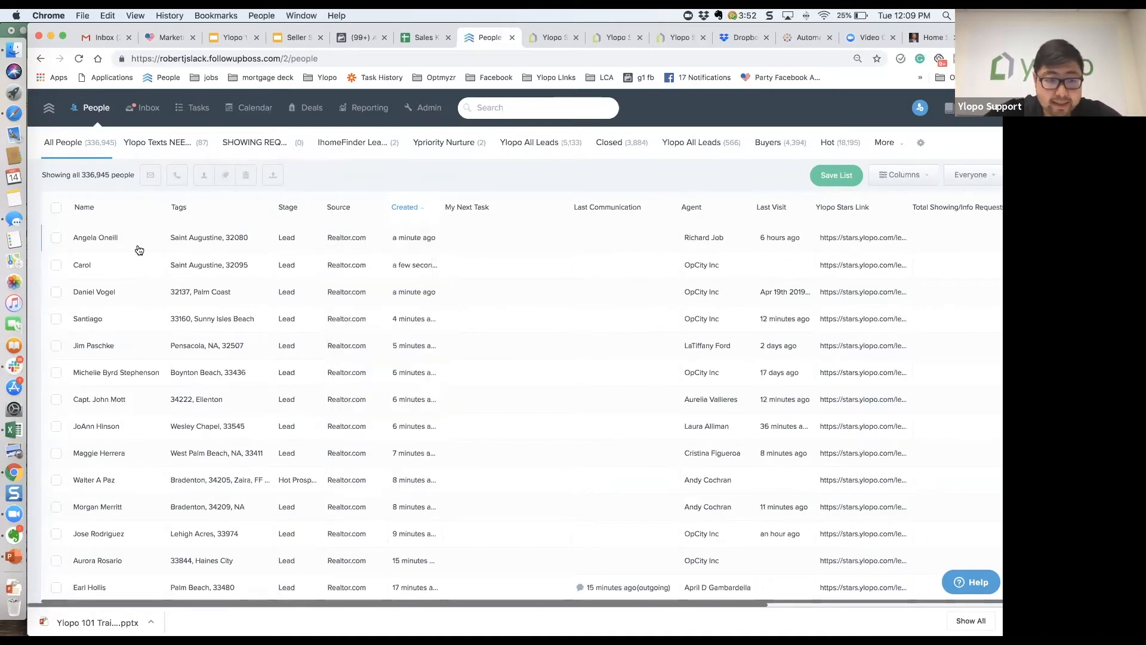
left_click(379, 207)
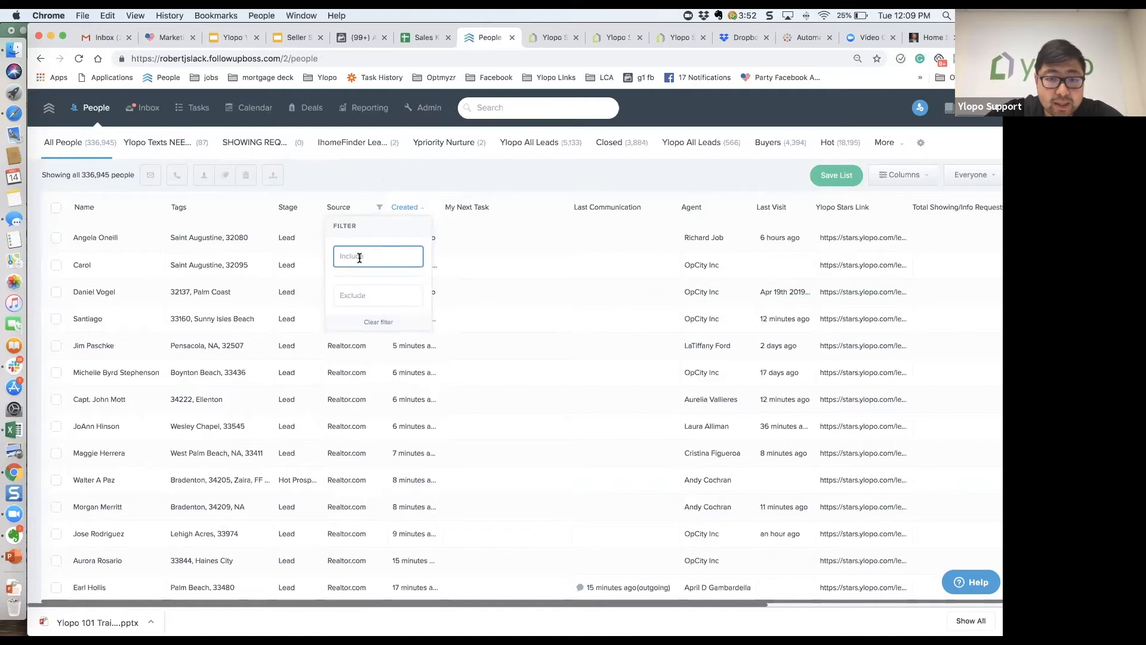
Filter the People list to Realtor.com leads using the Created and Source Include filters
left_click(433, 207)
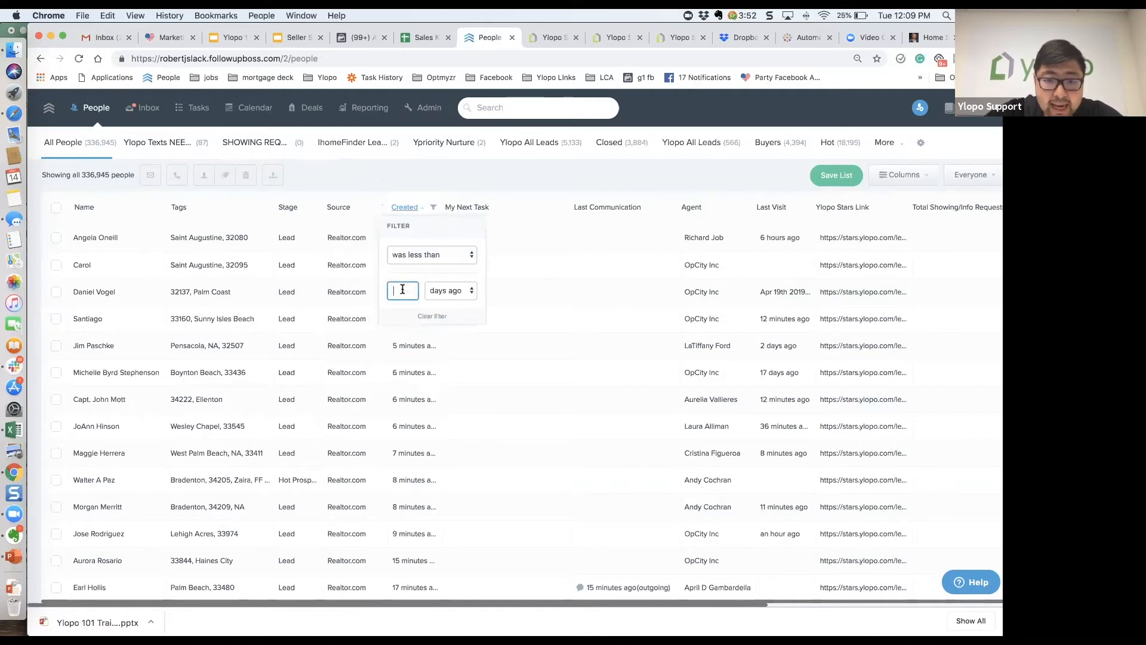
type("2")
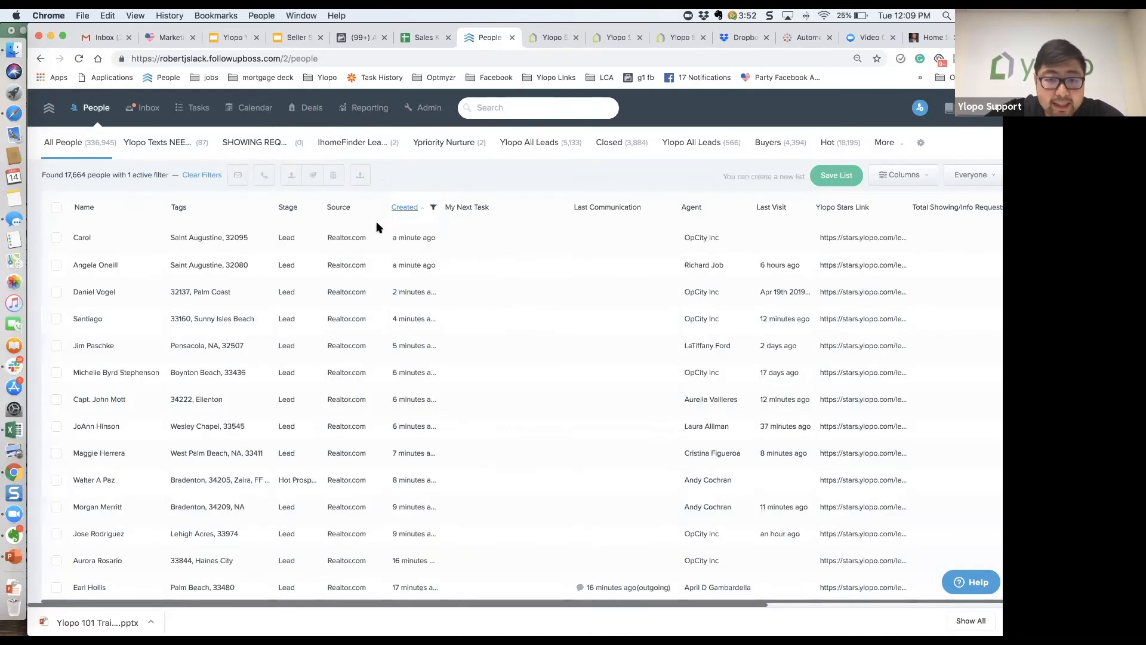
type("real")
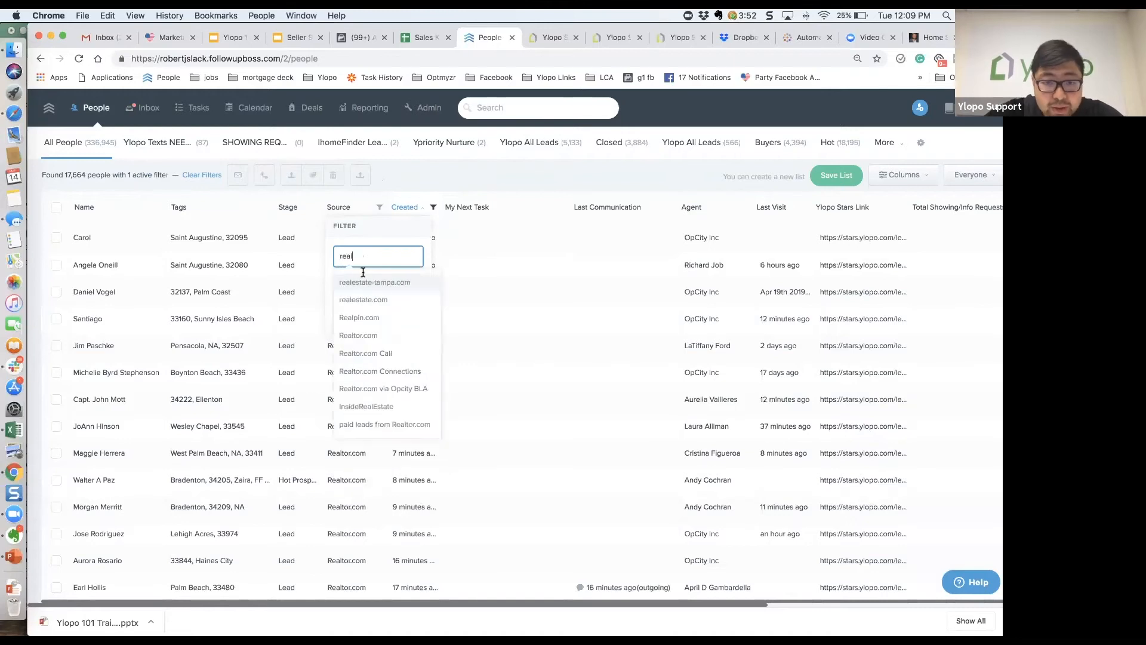
left_click(358, 335)
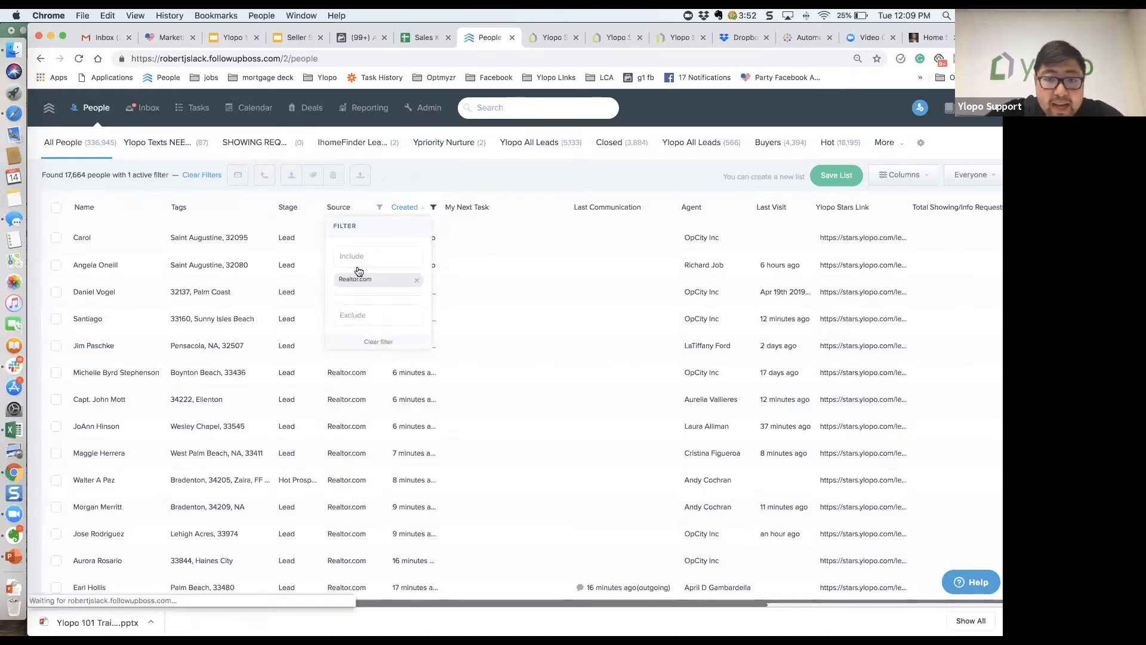
left_click(354, 279)
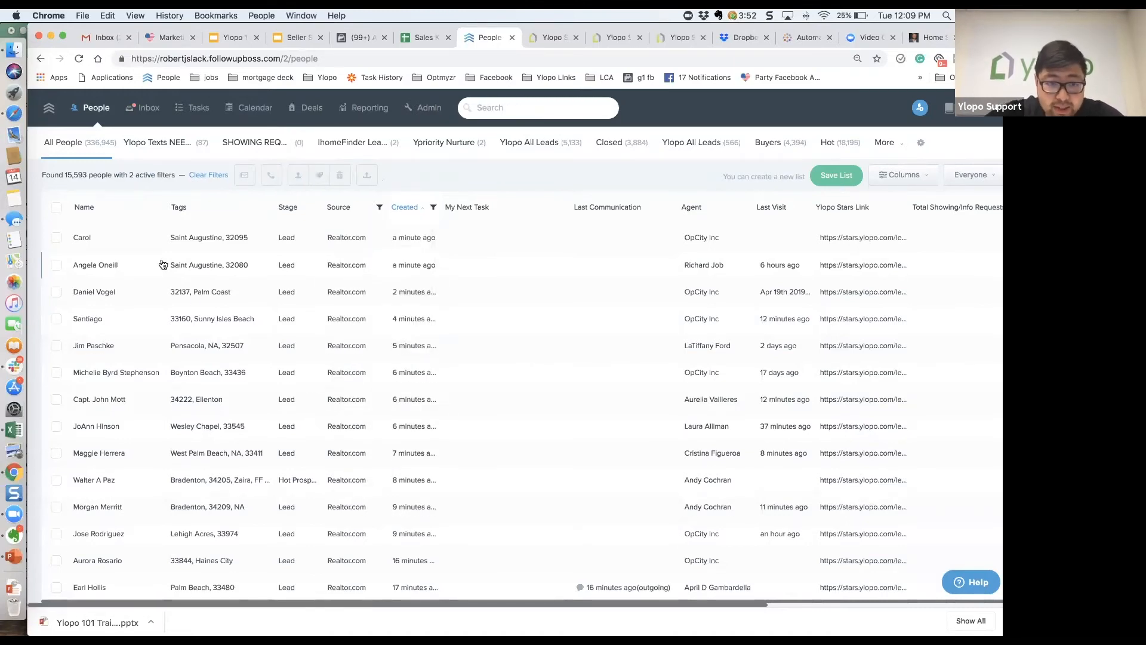
Select all 15,593 filtered leads and start Add Tags from the Tags menu
left_click(55, 208)
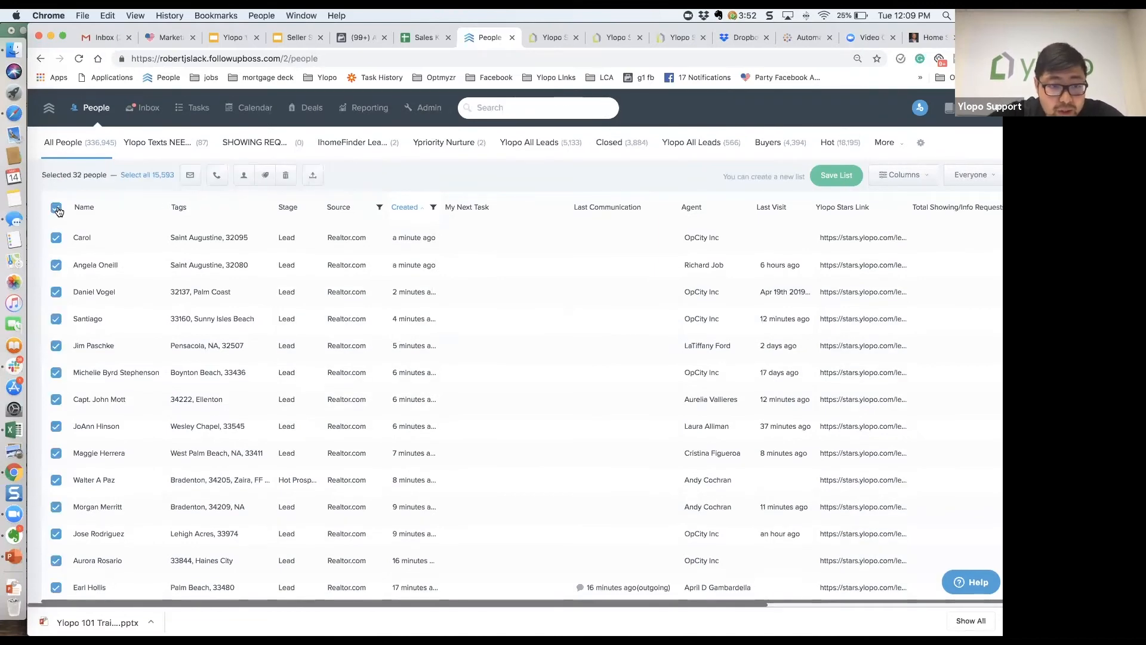
left_click(147, 175)
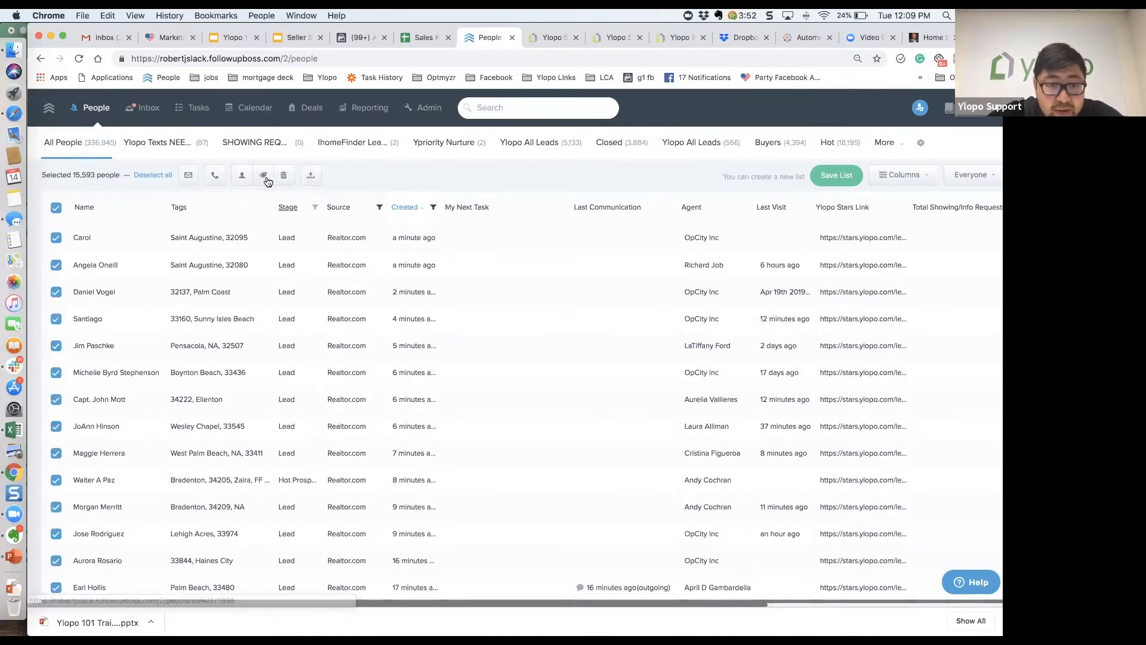
left_click(263, 175)
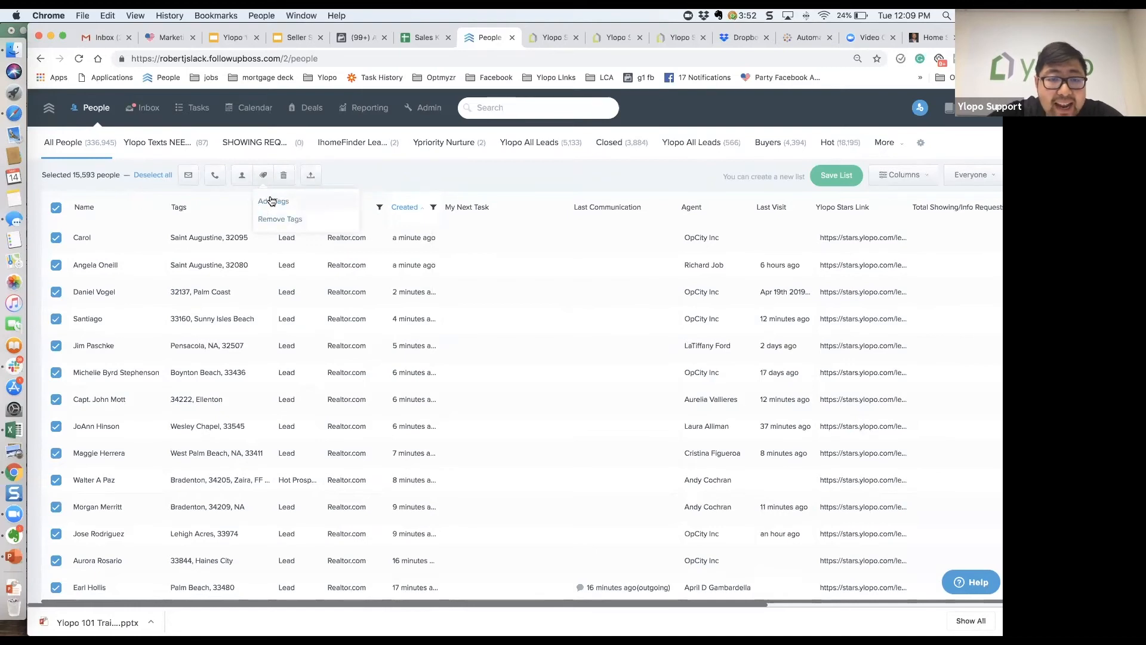
left_click(273, 201)
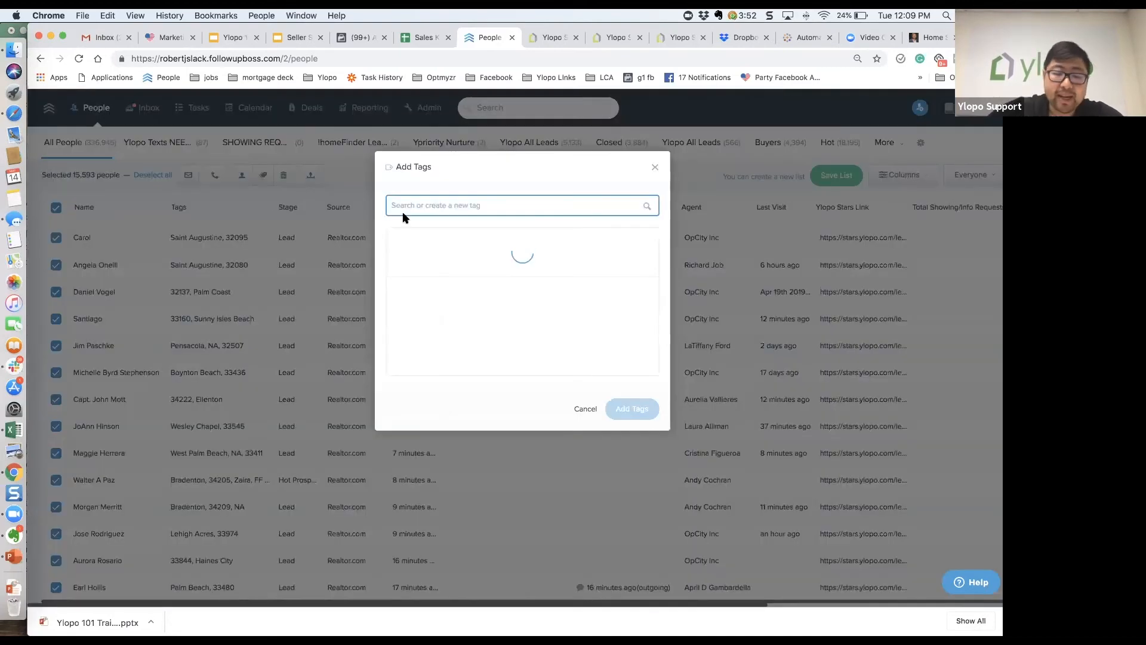
Search Y_IMPORT_RET in Add Tags and tick the Y_IMPORT_RETARGETING tag
type("Y_IMPORT")
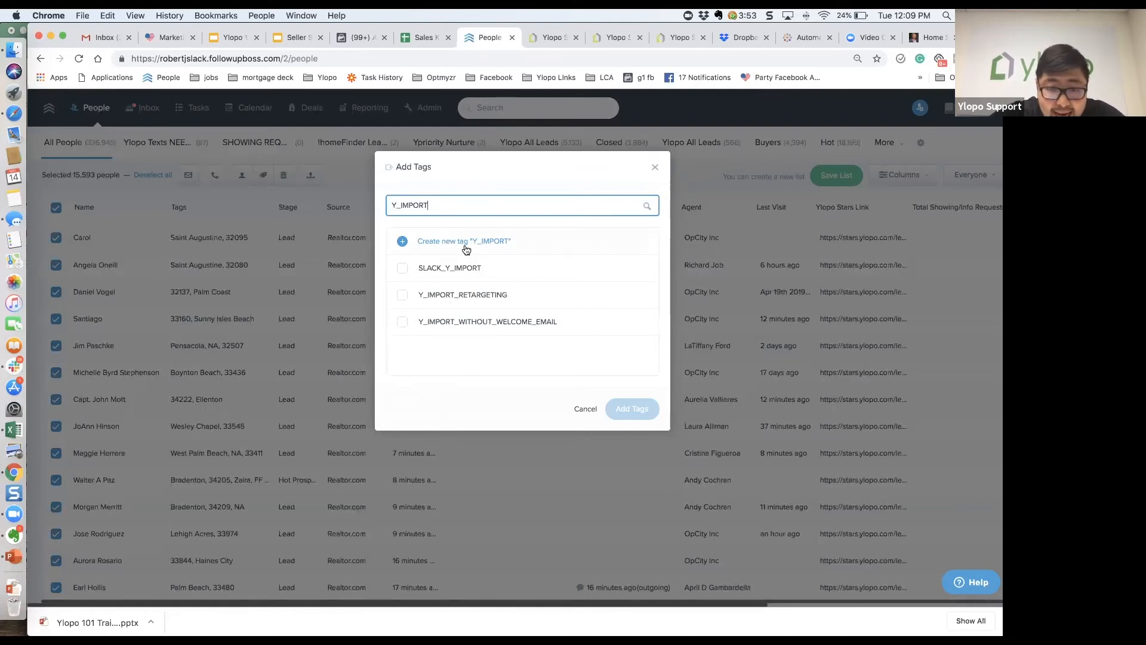
mouse_move(651, 300)
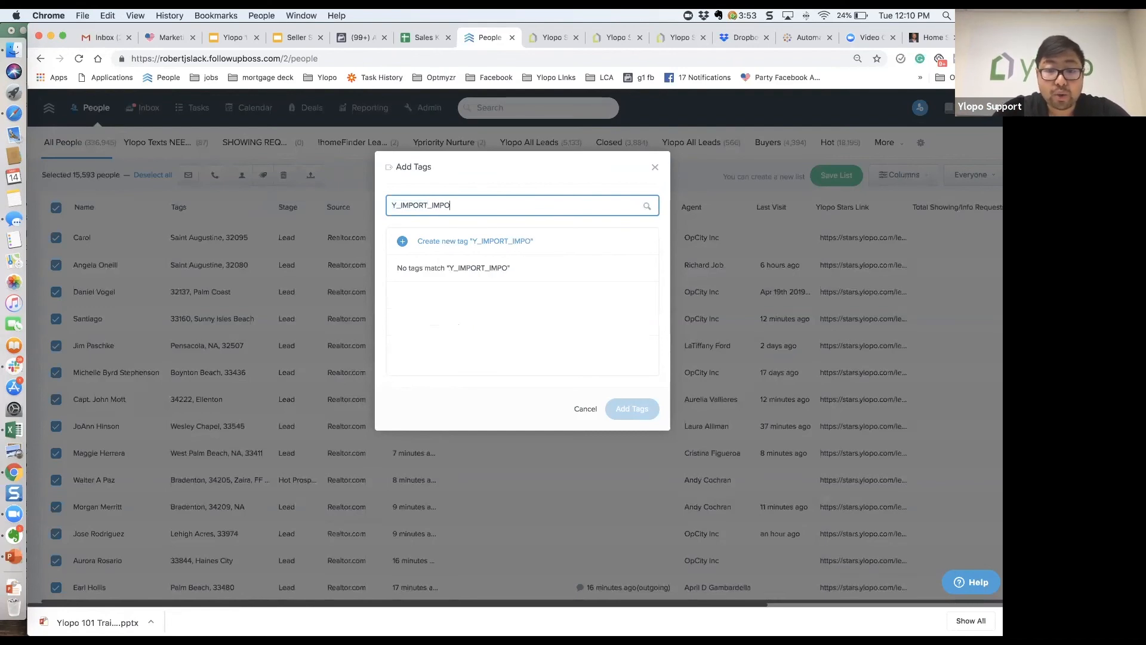
type("Y_IMPORT_RET")
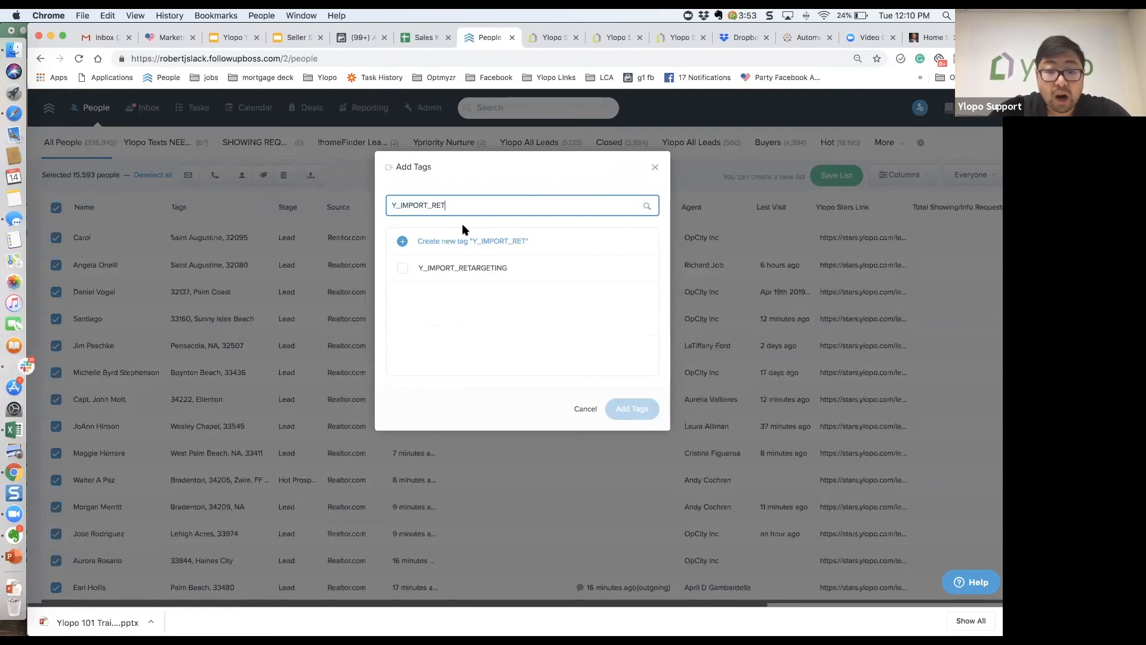
left_click(402, 268)
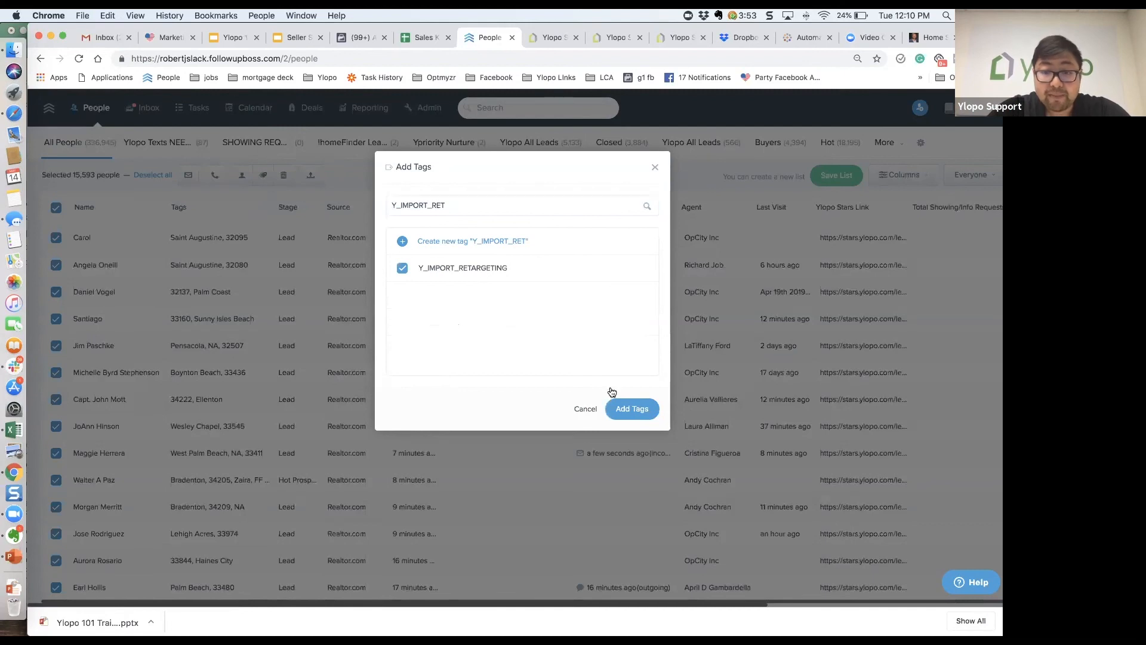
mouse_move(641, 442)
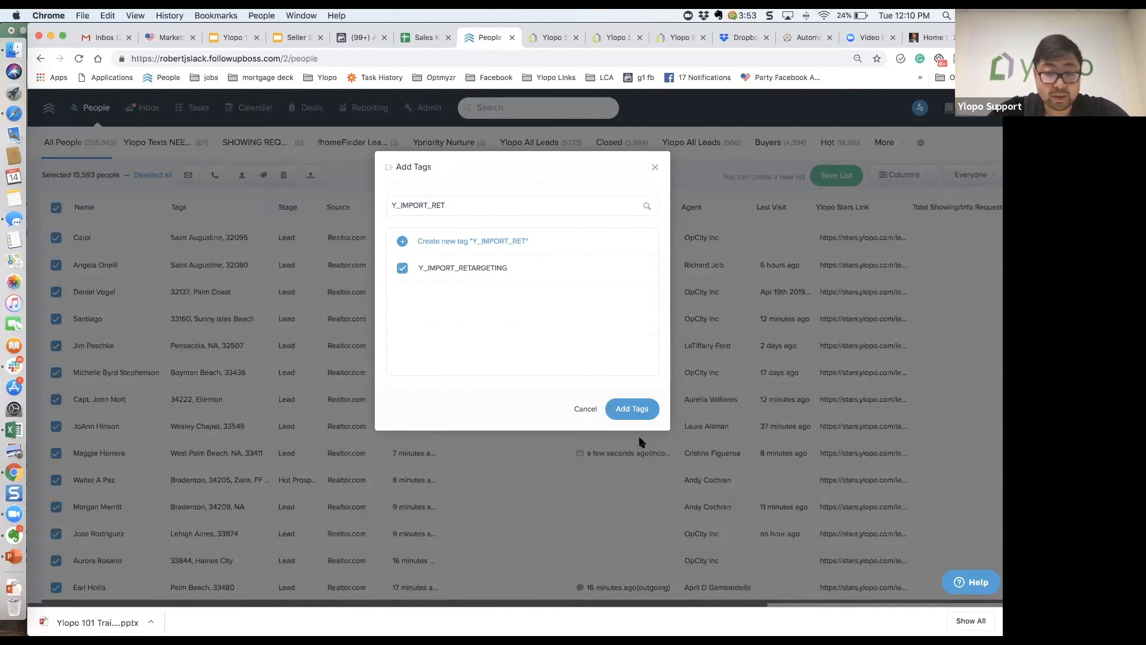